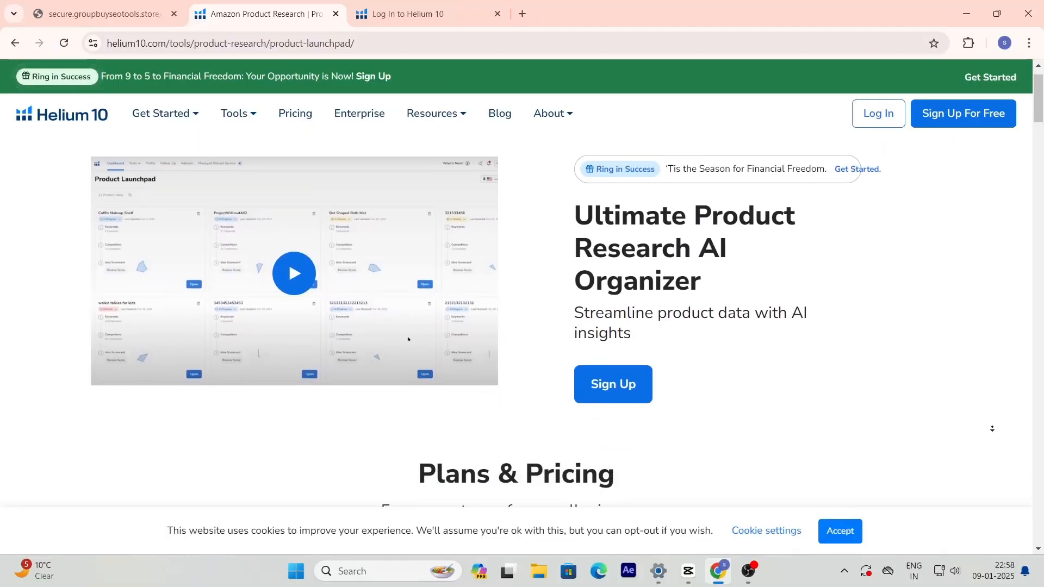
# Load the GroupbuySEO Tools site by entering 'groupbuyseotools' in the address bar
pyautogui.scroll(-3)
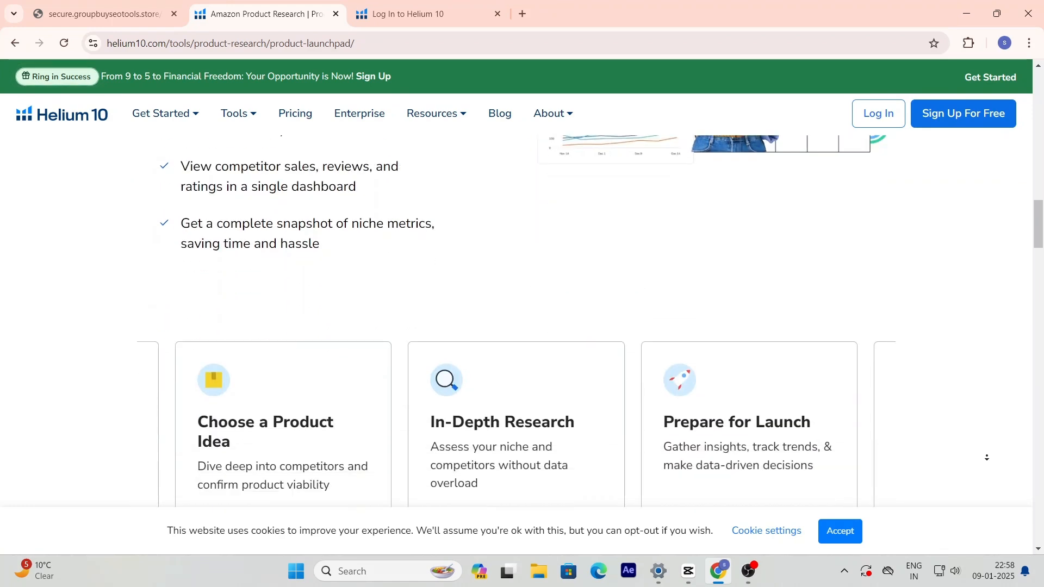
pyautogui.click(235, 113)
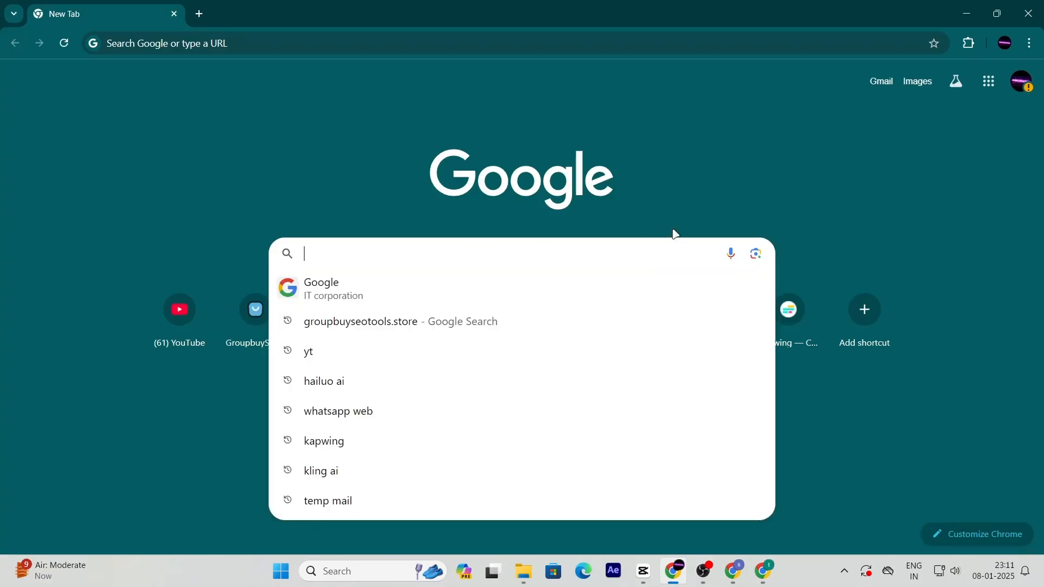
pyautogui.write('groupbuy')
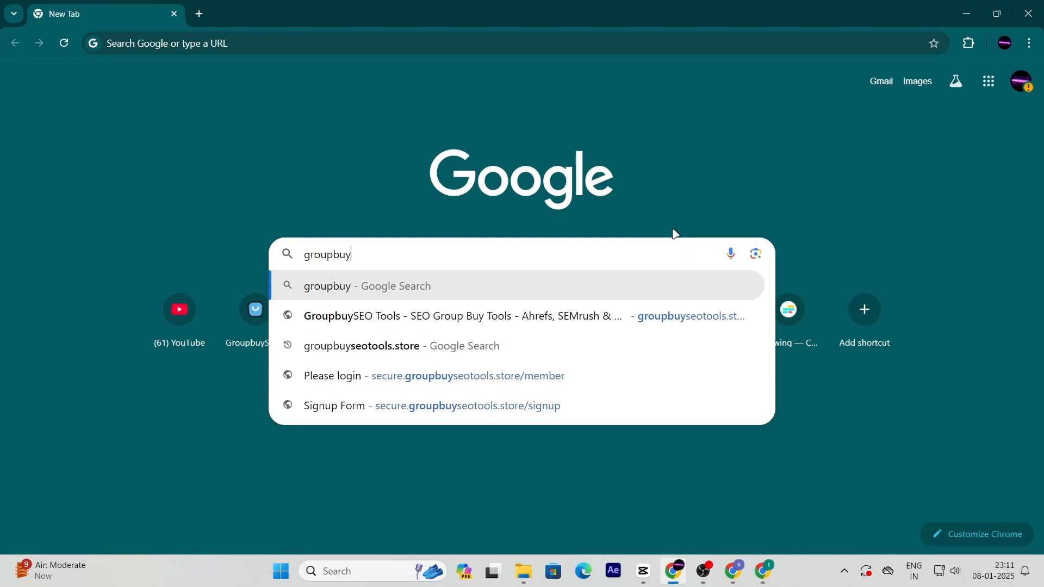
pyautogui.write('seotools.store')
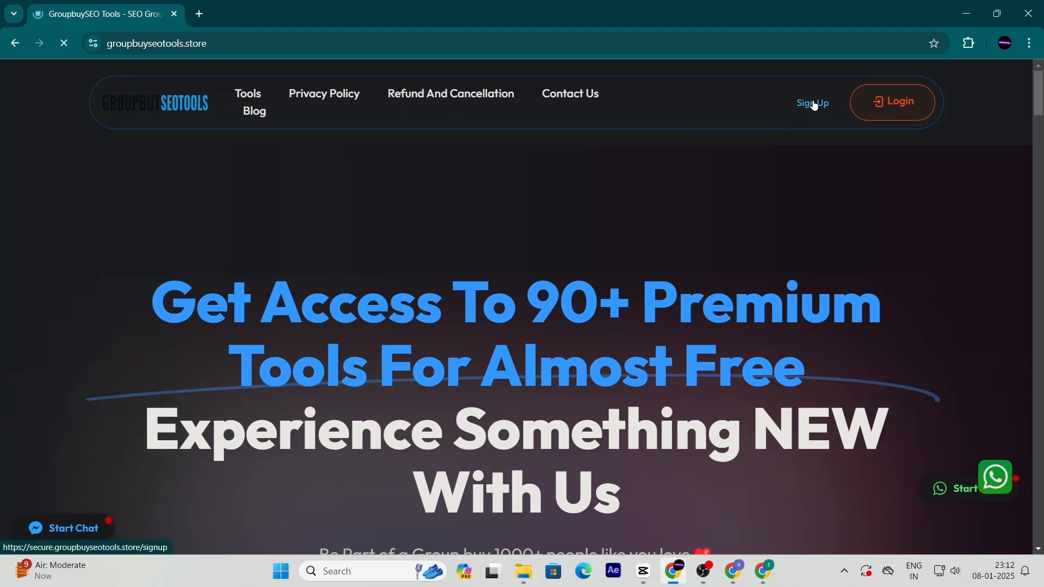
# Go to the signup form and reach the Membership Type list
pyautogui.click(812, 103)
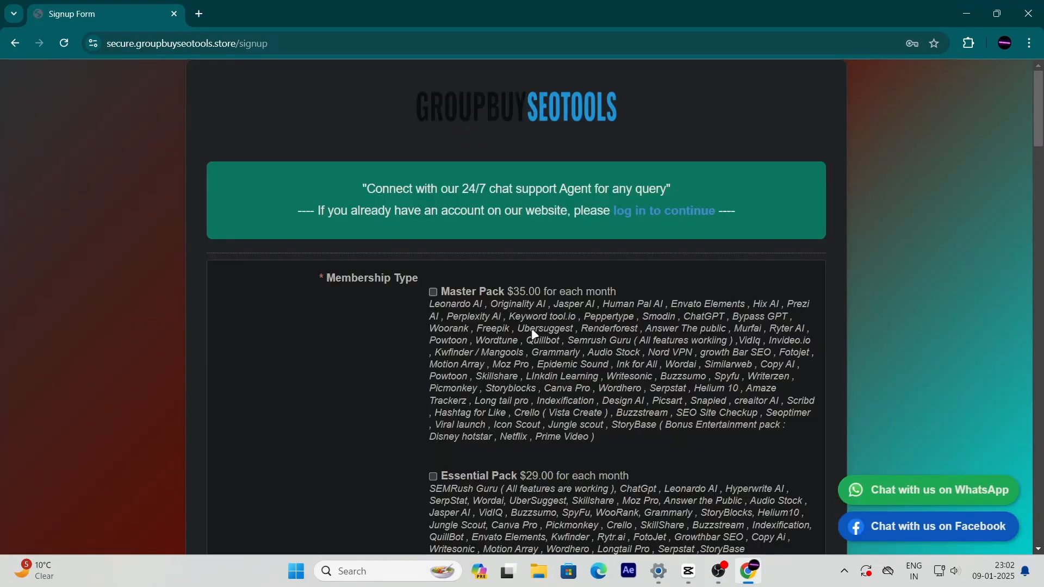
pyautogui.scroll(-3)
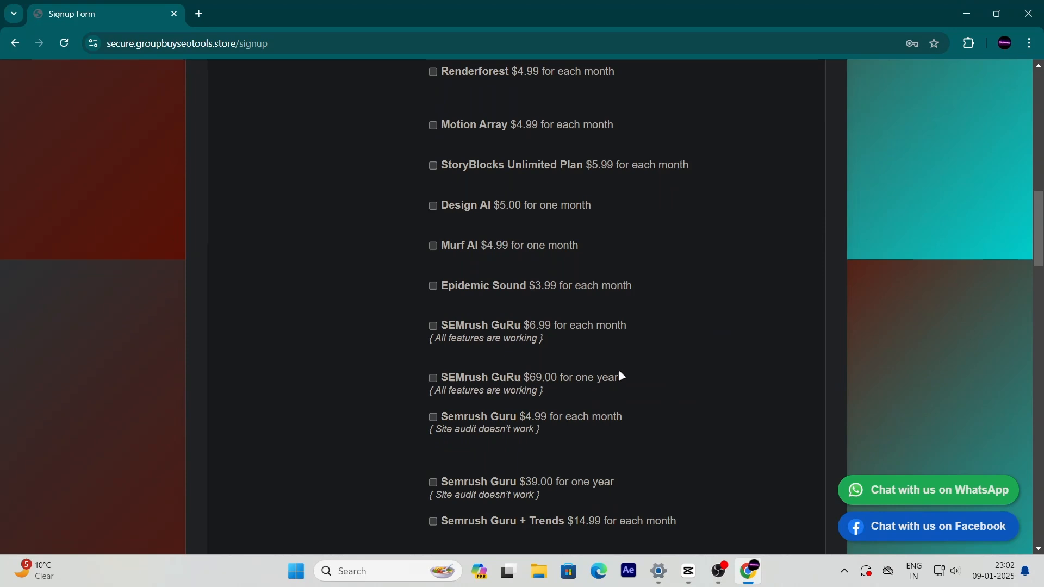
pyautogui.scroll(-3)
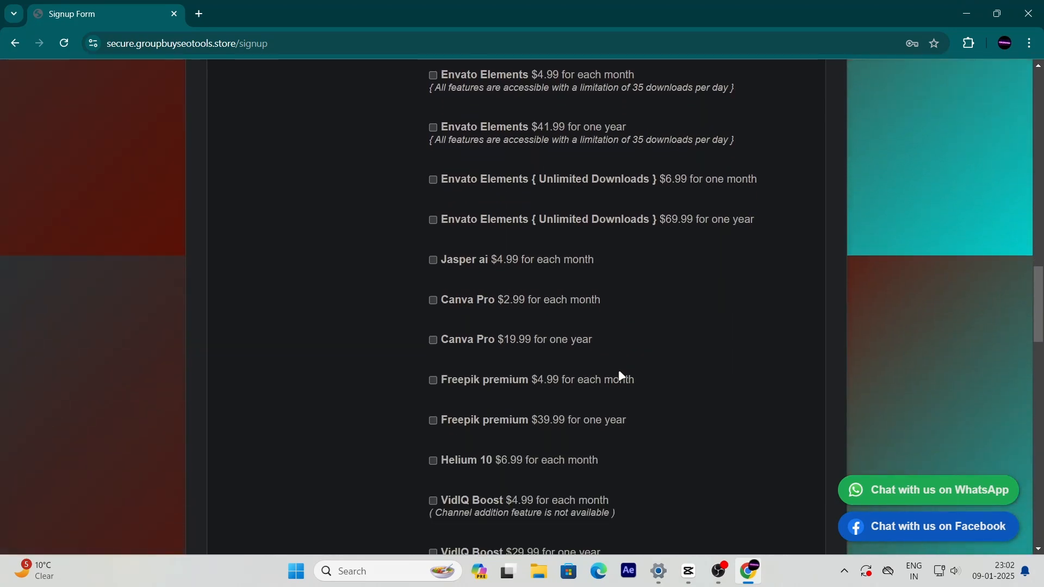
pyautogui.scroll(-3)
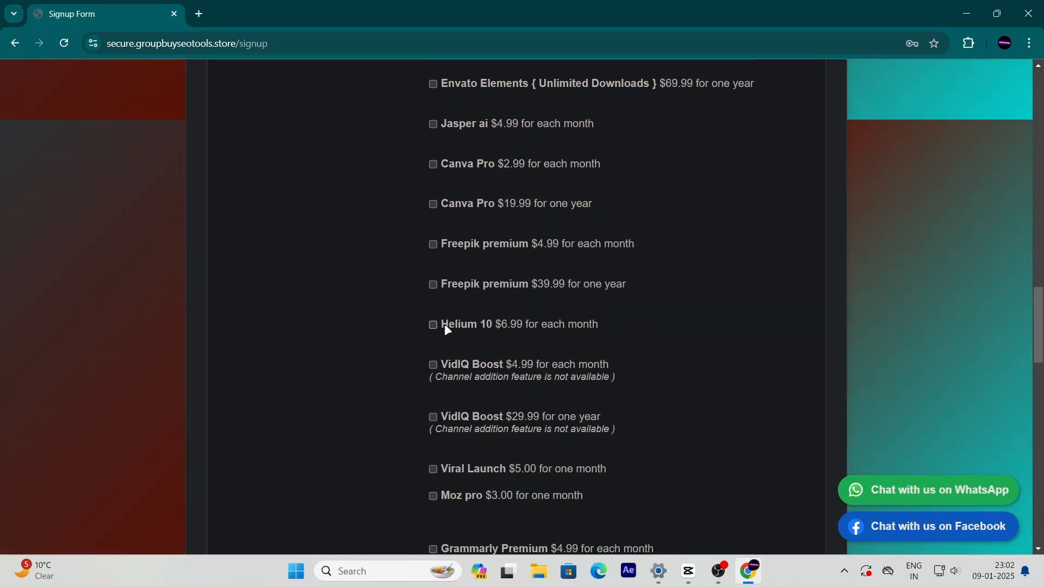
# Tick the Helium 10 $6.99 monthly plan and move down to the account fields
pyautogui.click(432, 324)
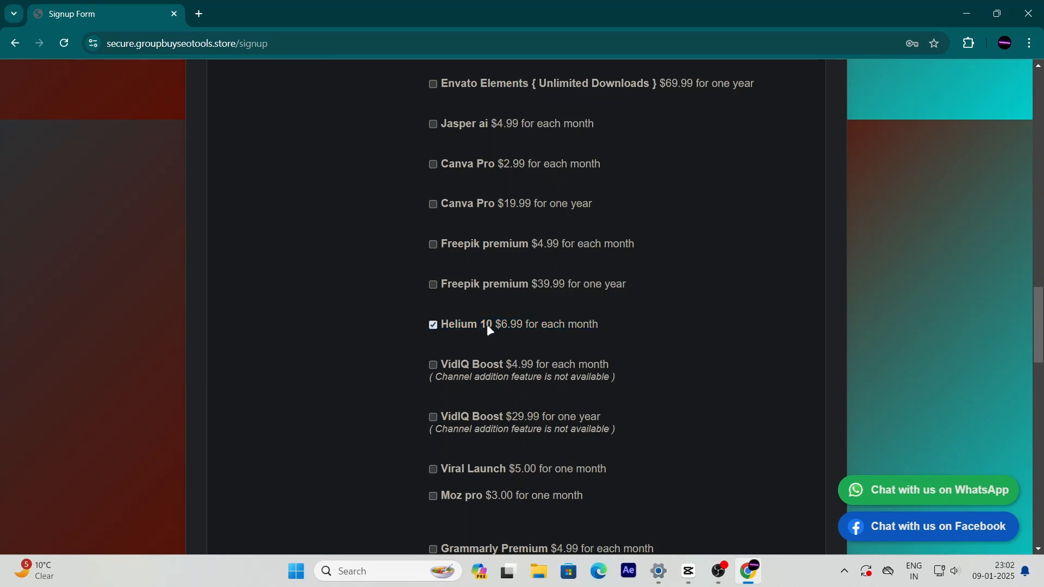
pyautogui.doubleClick(507, 324)
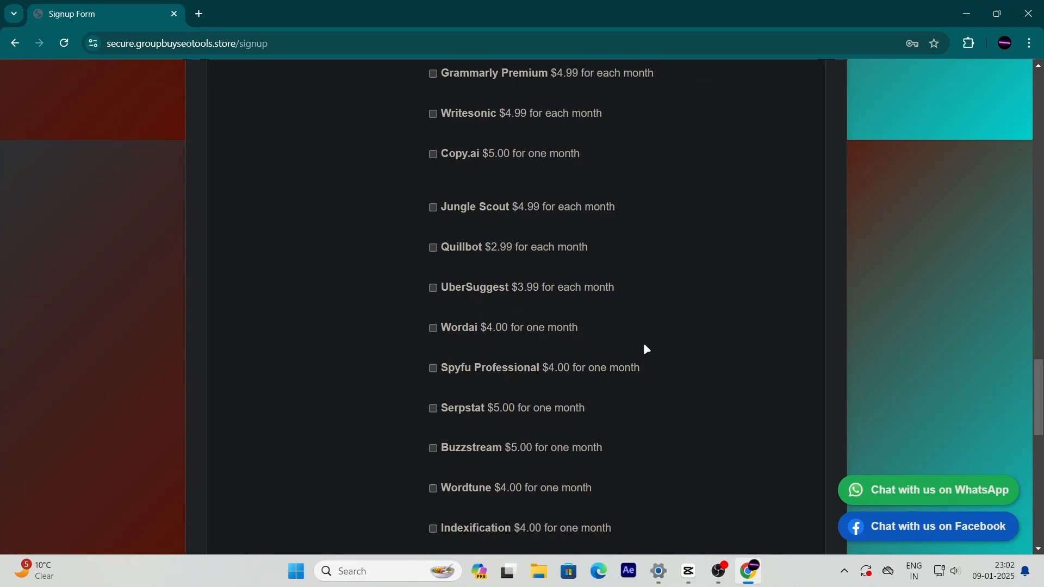
pyautogui.scroll(-3)
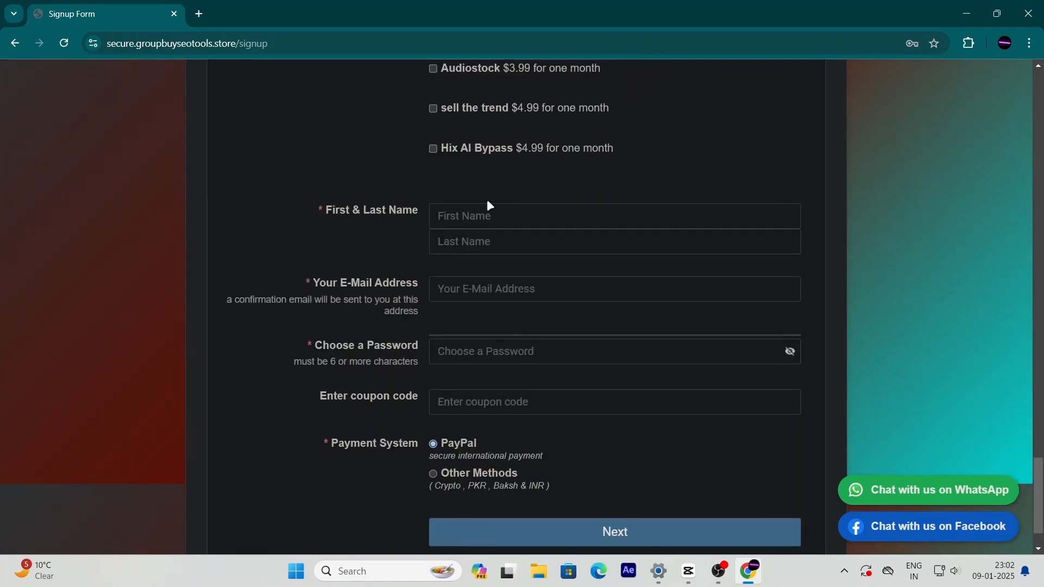
# Fill the name, email and password fields and enter coupon code SALE10
pyautogui.write('bazar')
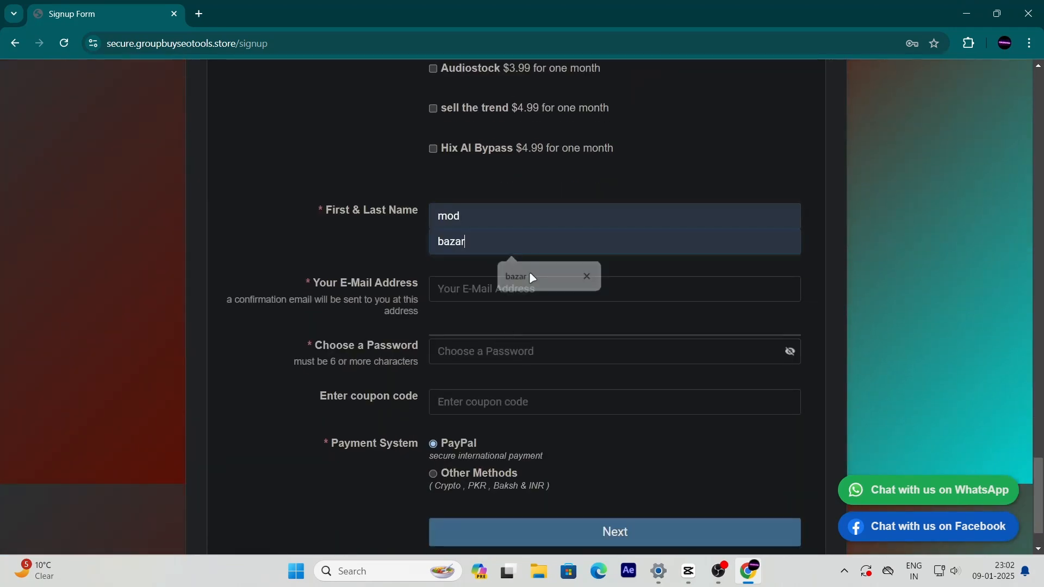
pyautogui.click(599, 351)
pyautogui.write('s')
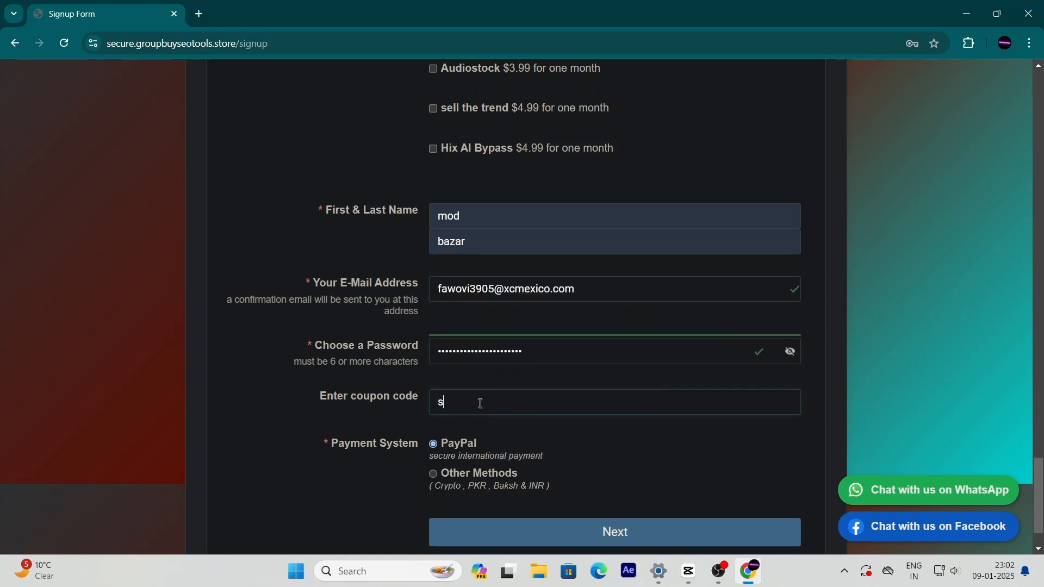
pyautogui.write('ale10')
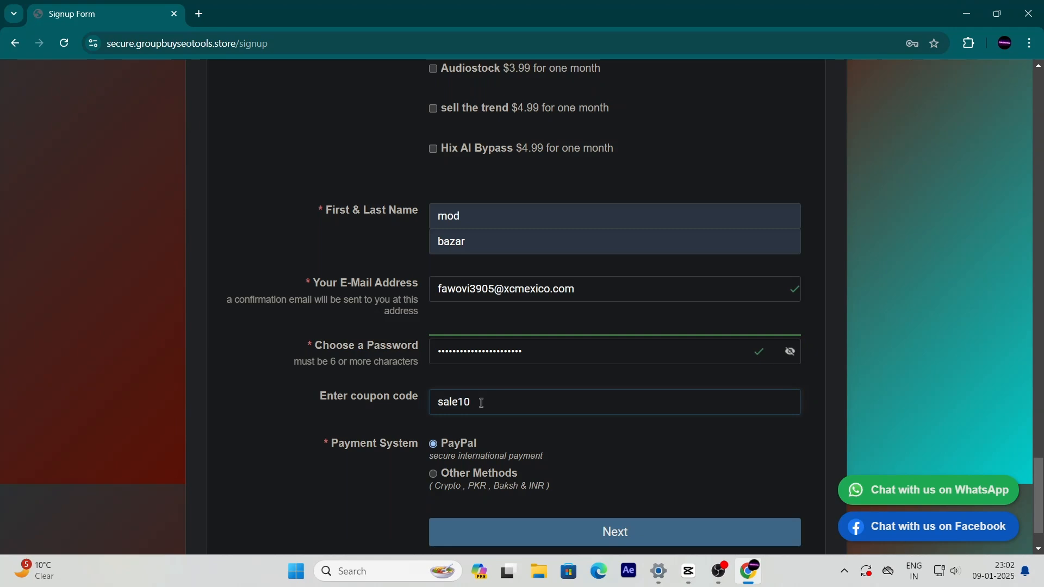
pyautogui.write('SALE')
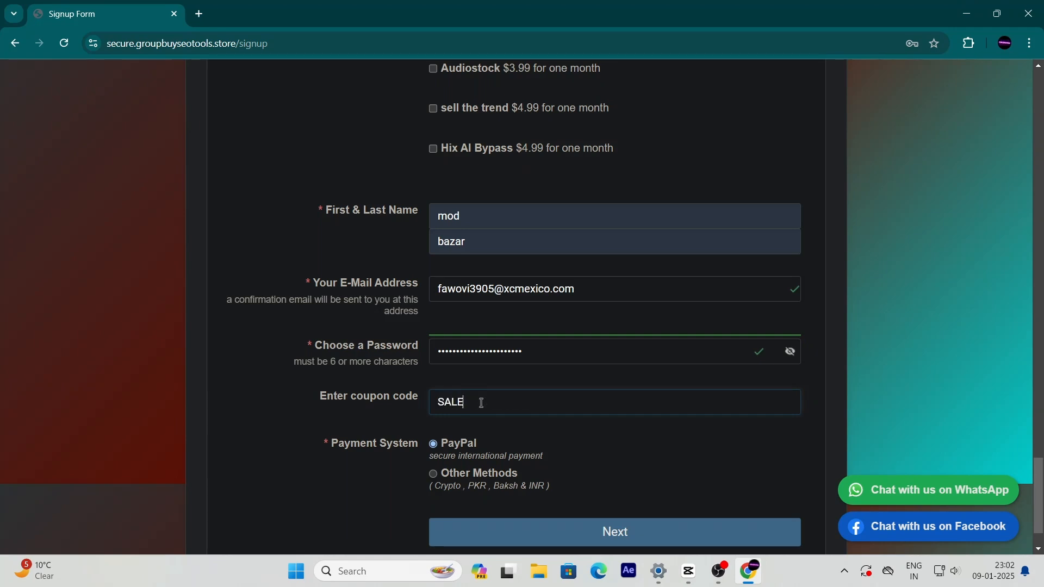
pyautogui.write('10')
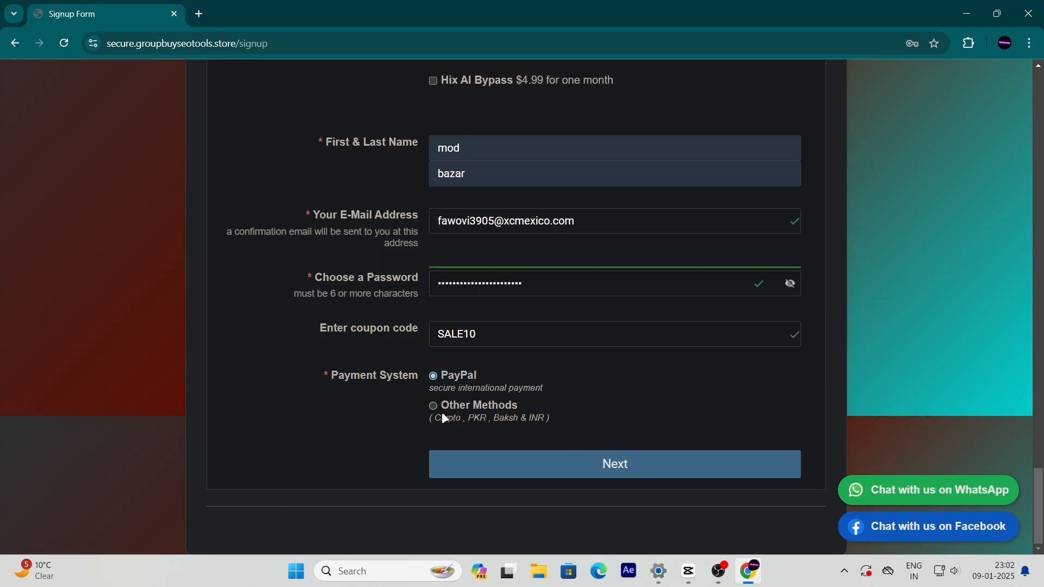
# Select PayPal as the payment method and submit the signup with Next
pyautogui.click(433, 406)
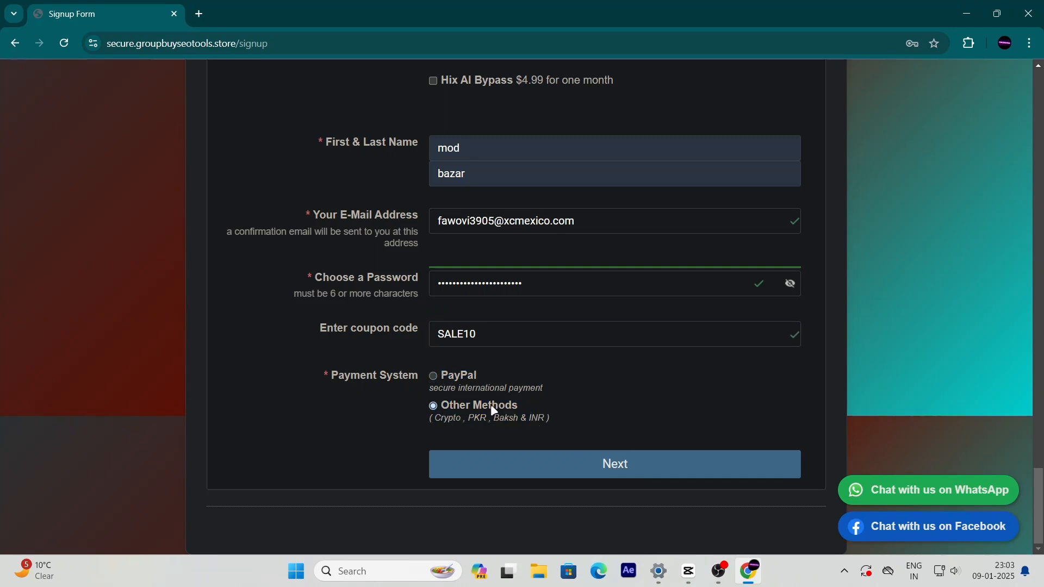
pyautogui.click(433, 375)
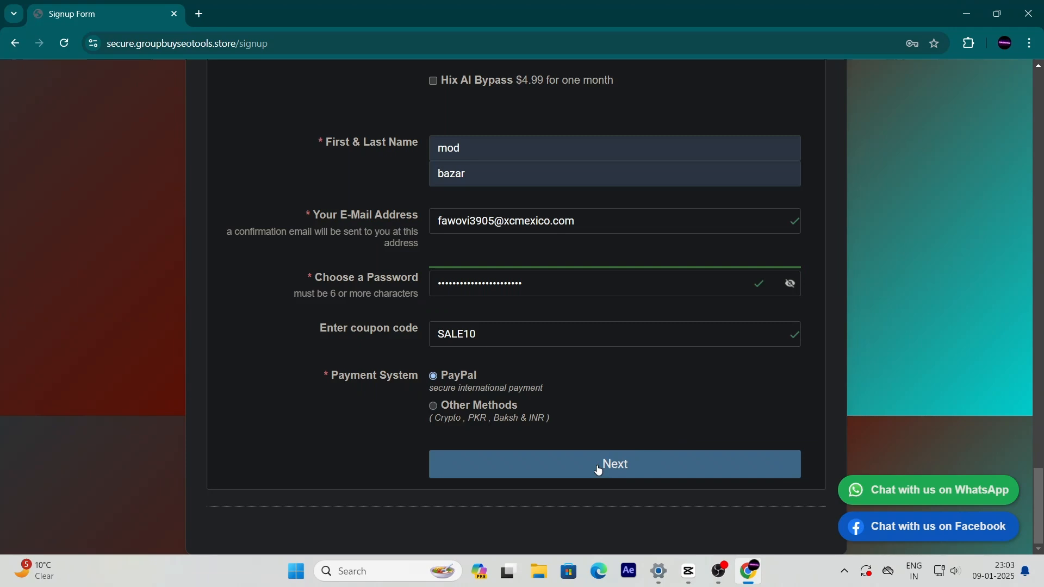
pyautogui.click(613, 463)
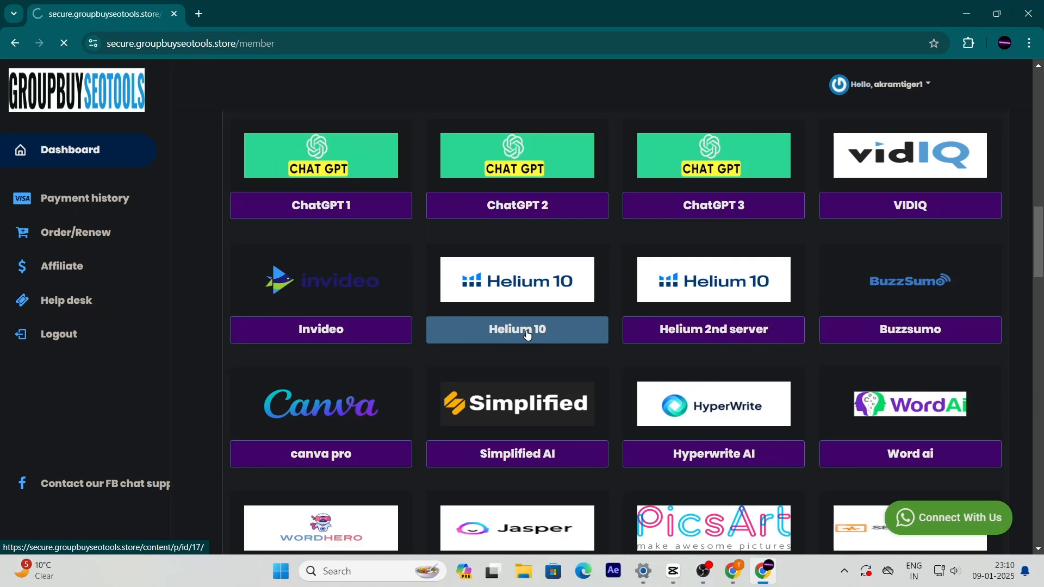
# Open the Access Helium 10 page from the dashboard's Helium 10 button
pyautogui.click(516, 330)
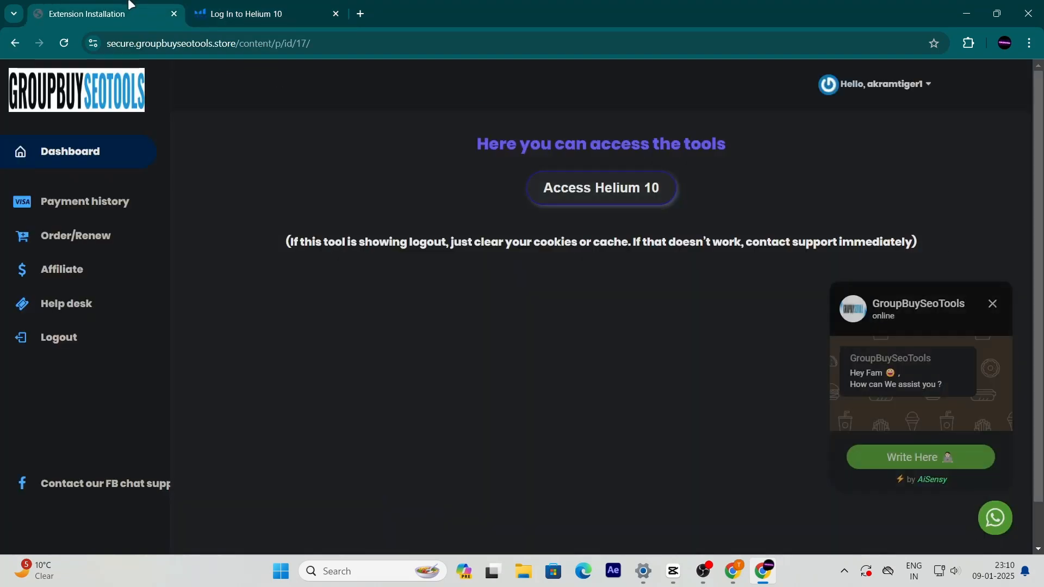